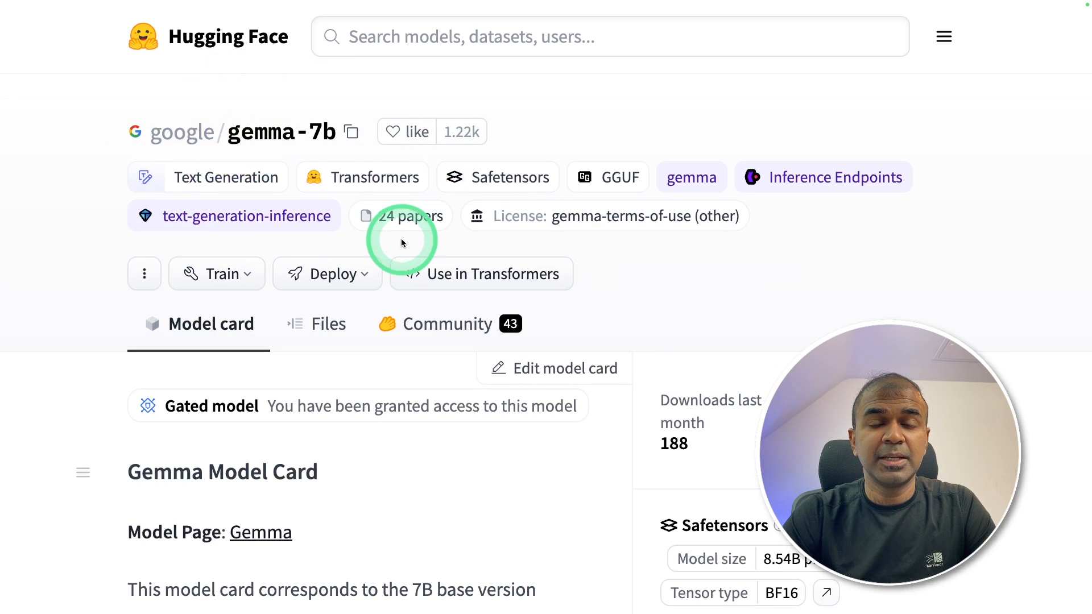
Compute the continuation of 'Quote: Imagination is more important' in the gemma-7b widget.
scroll("down", 3)
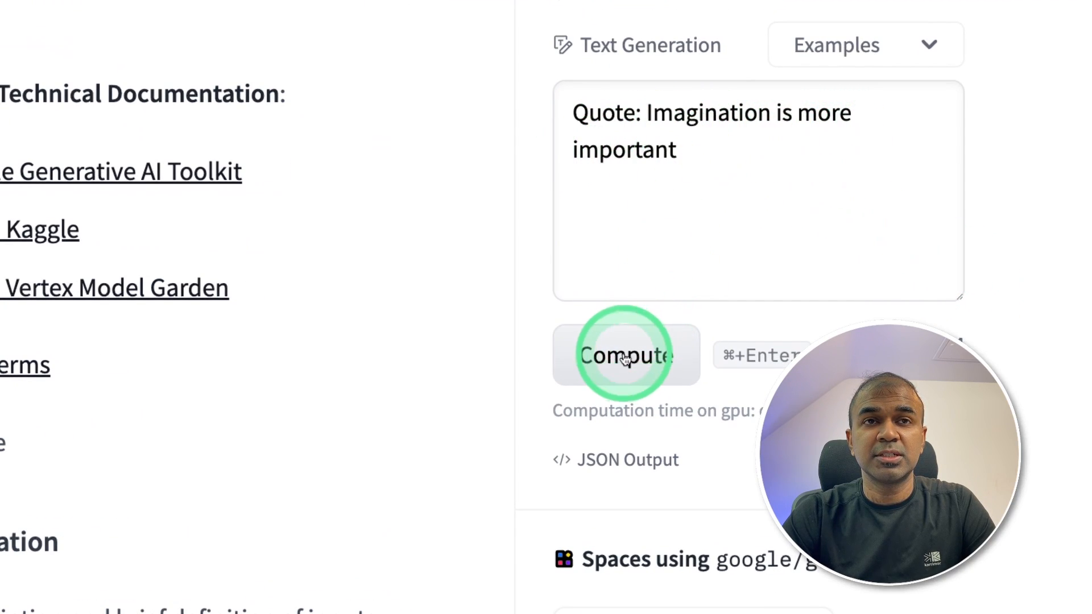
left_click(626, 355)
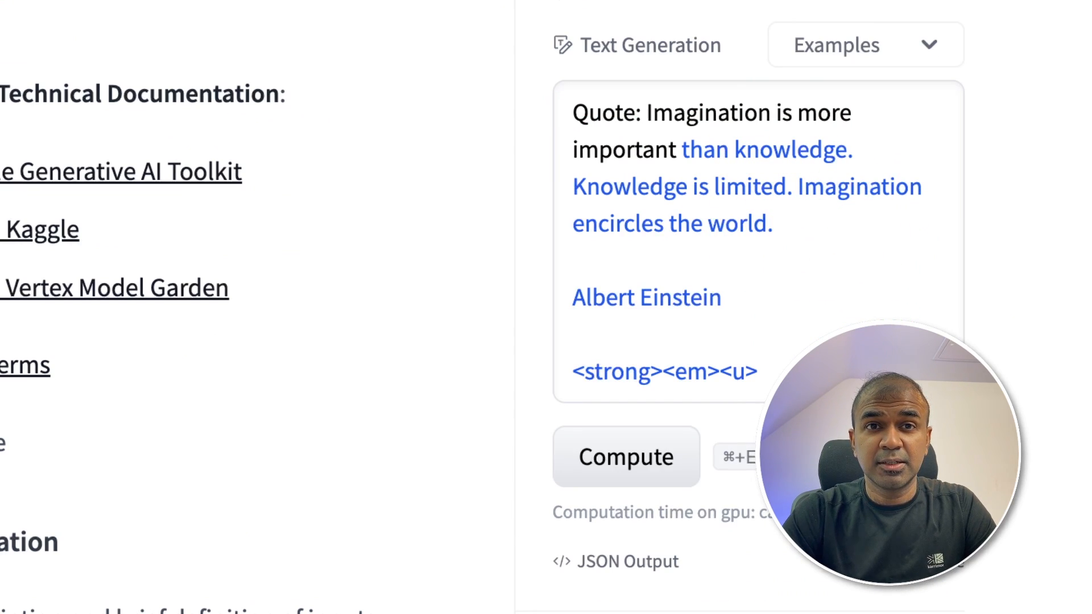
left_click(544, 177)
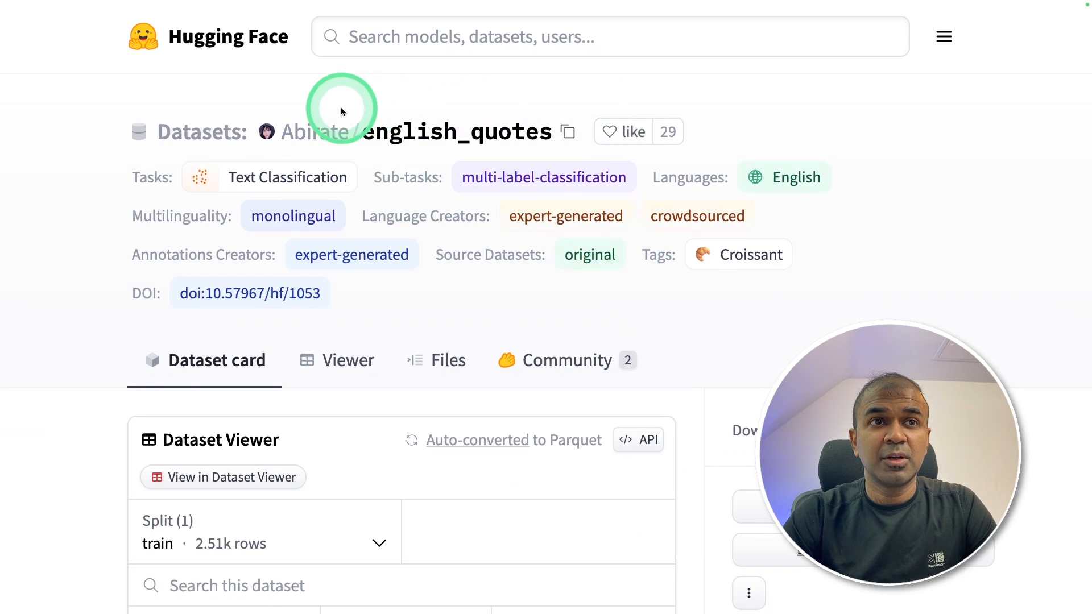
Scroll through the english_quotes dataset card and its 2.51k-row training split.
scroll("down", 3)
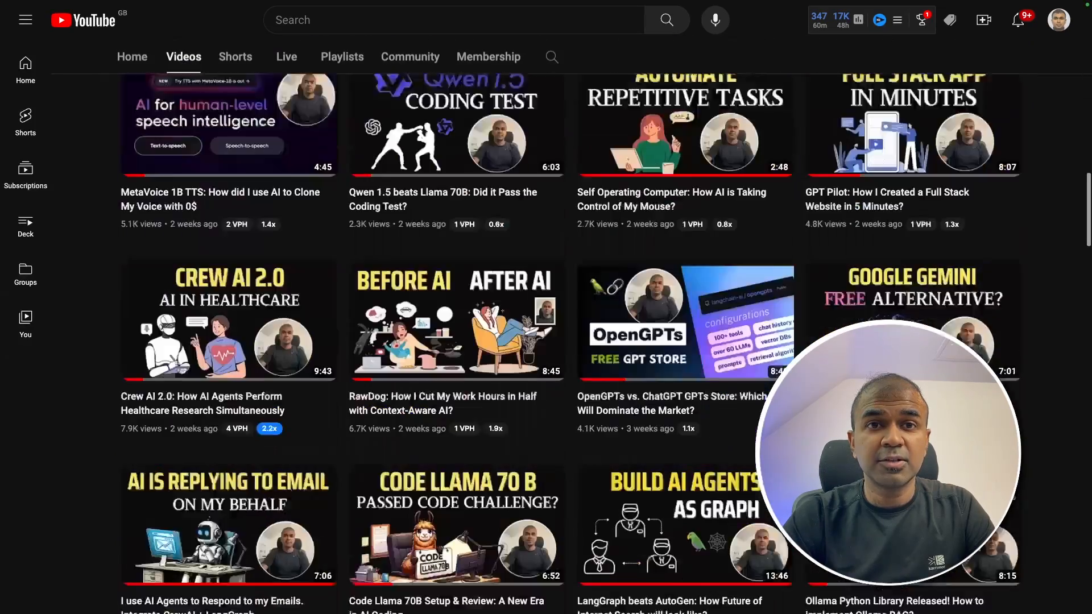
Open the AI Research Assistant video from the channel's uploads and like it.
scroll("down", 3)
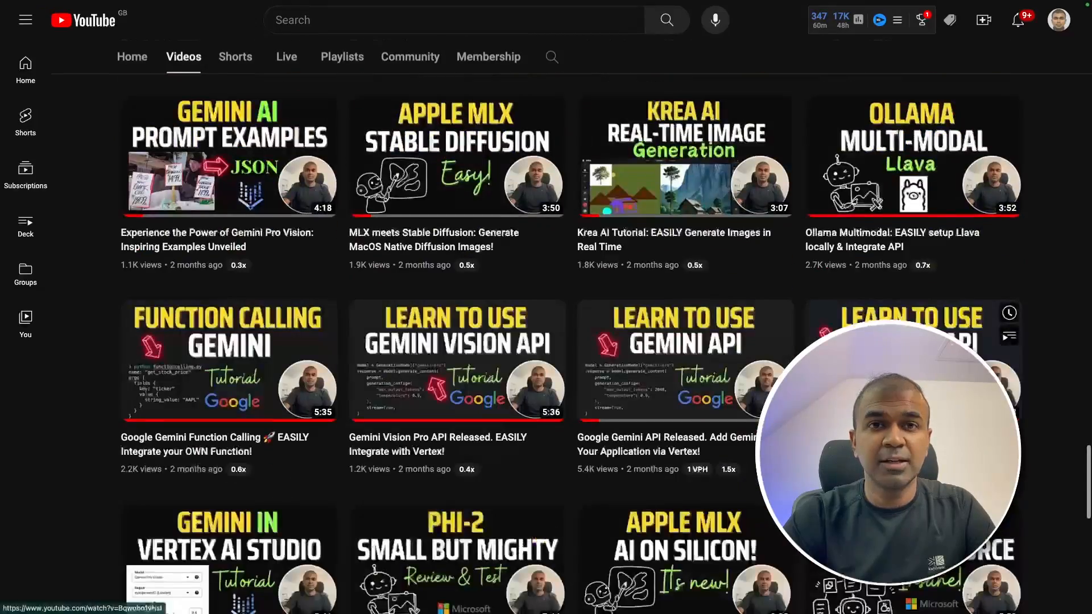
left_click(229, 157)
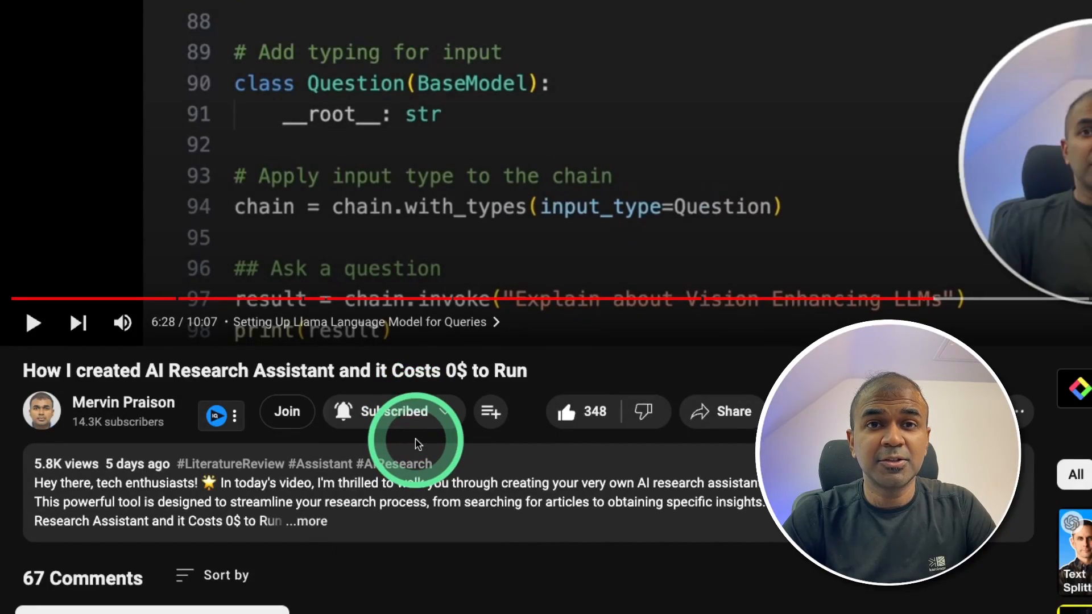
left_click(566, 410)
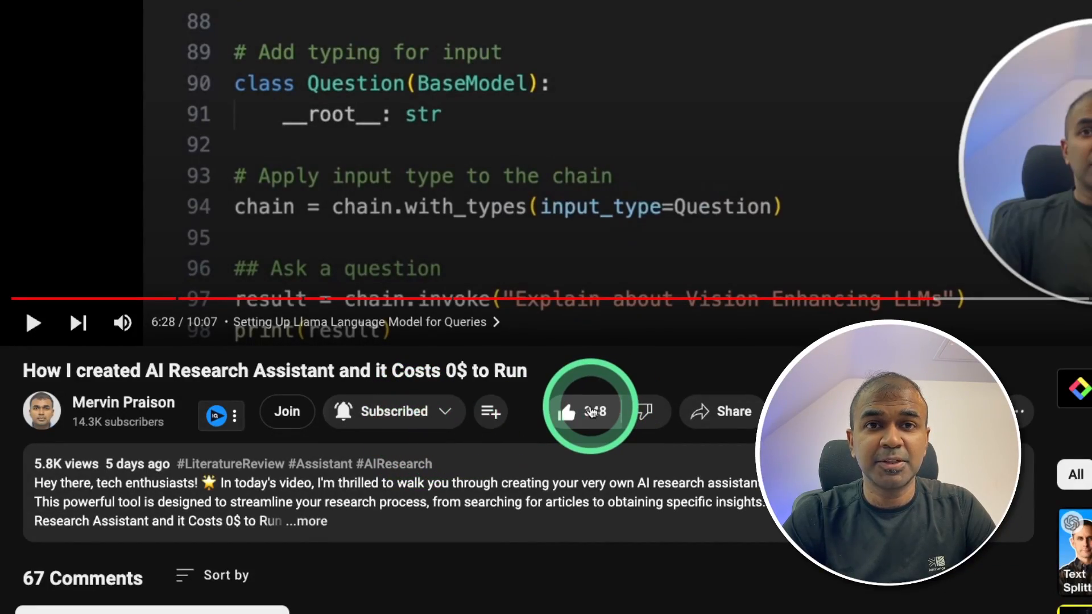
mouse_move(567, 412)
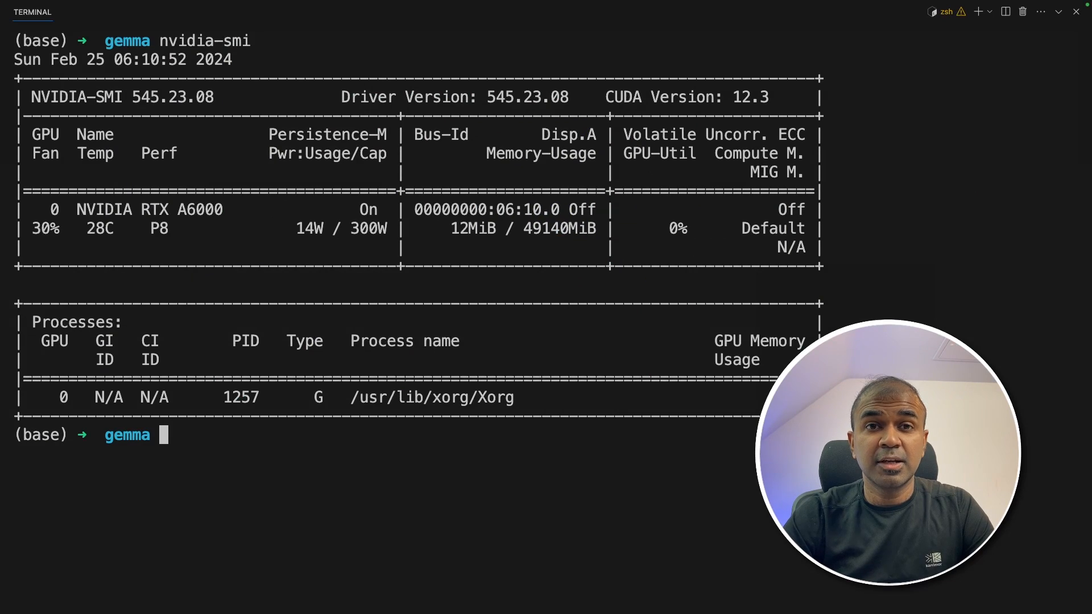
Check system resources with htop before installing the pinned packages.
type("htop")
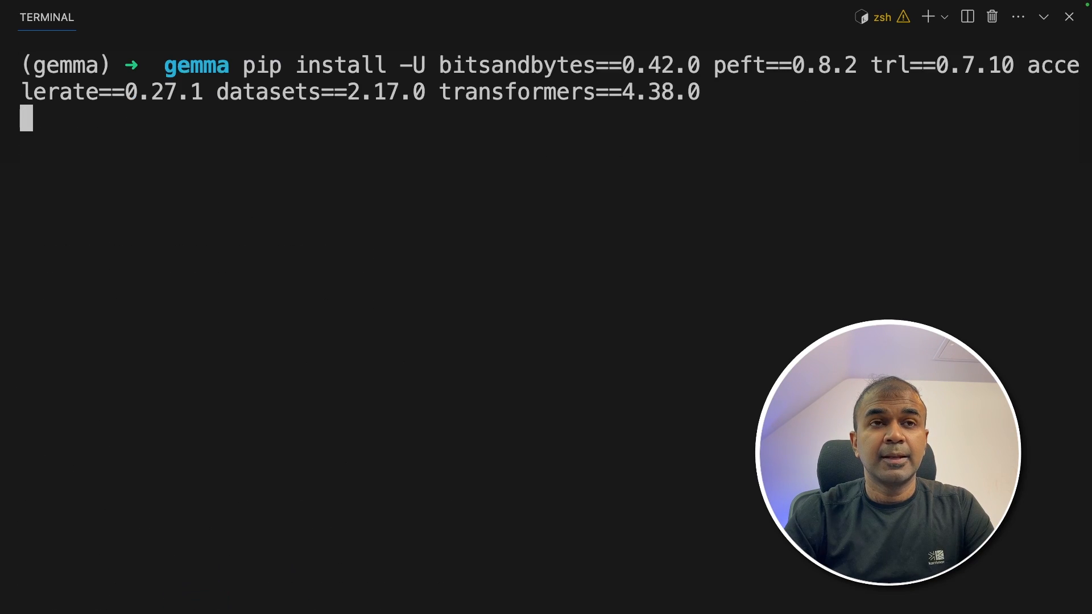
double_click(571, 65)
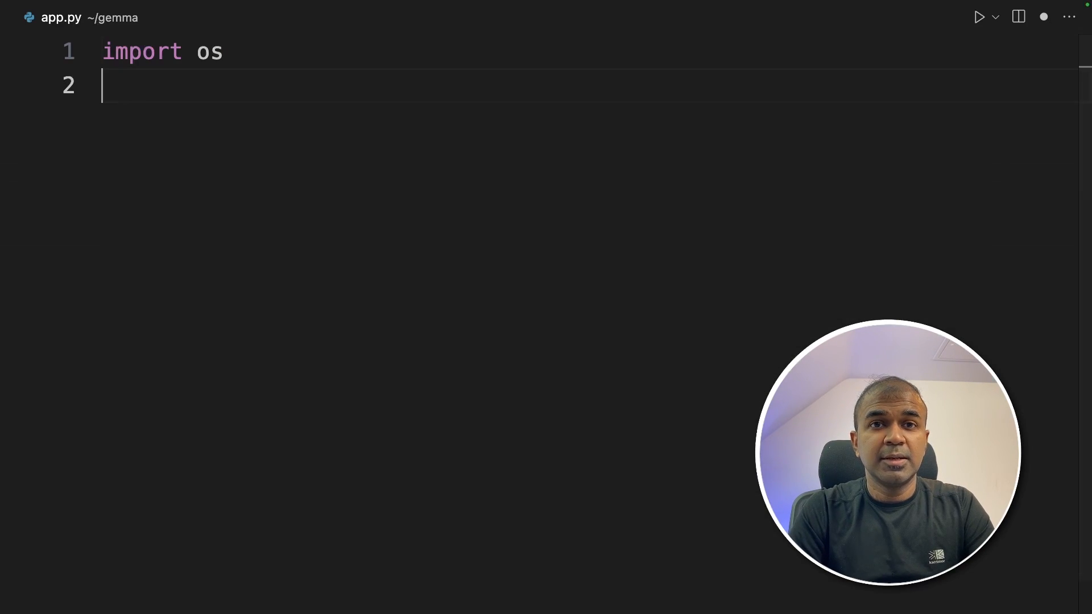
Add imports for torch, LoraConfig from peft and SFTTrainer from trl, then begin a comment line.
type("import torch")
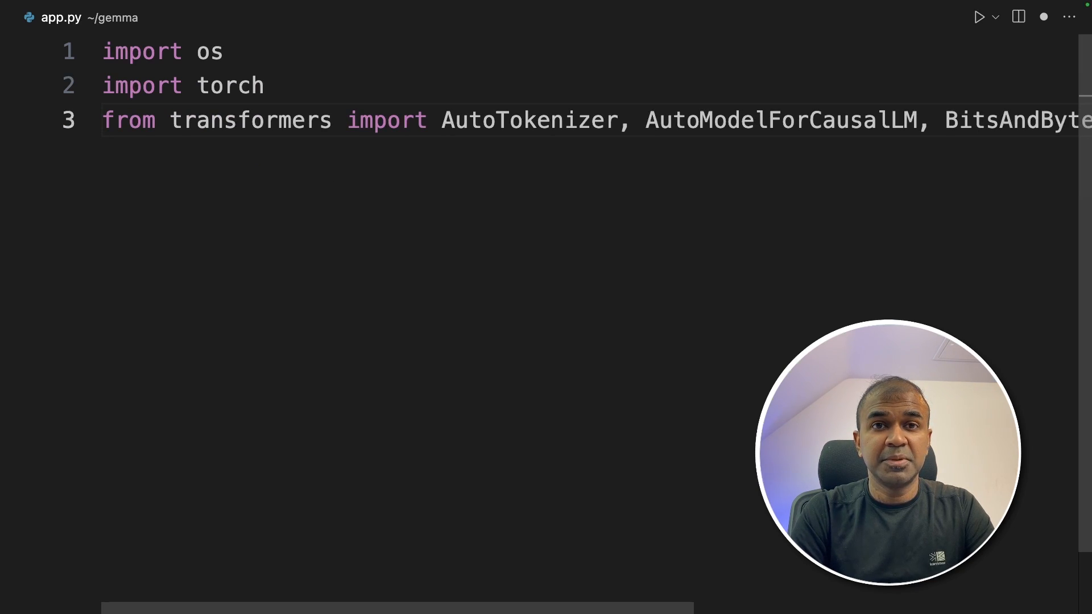
type("from peft import LoraConfig")
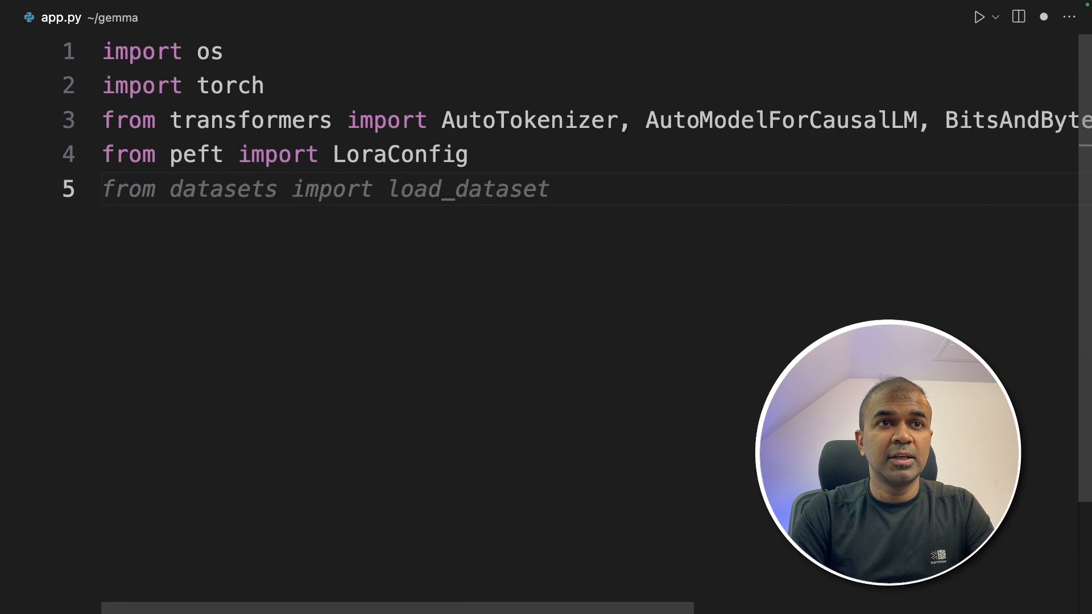
type("from trl import SFTTrainer")
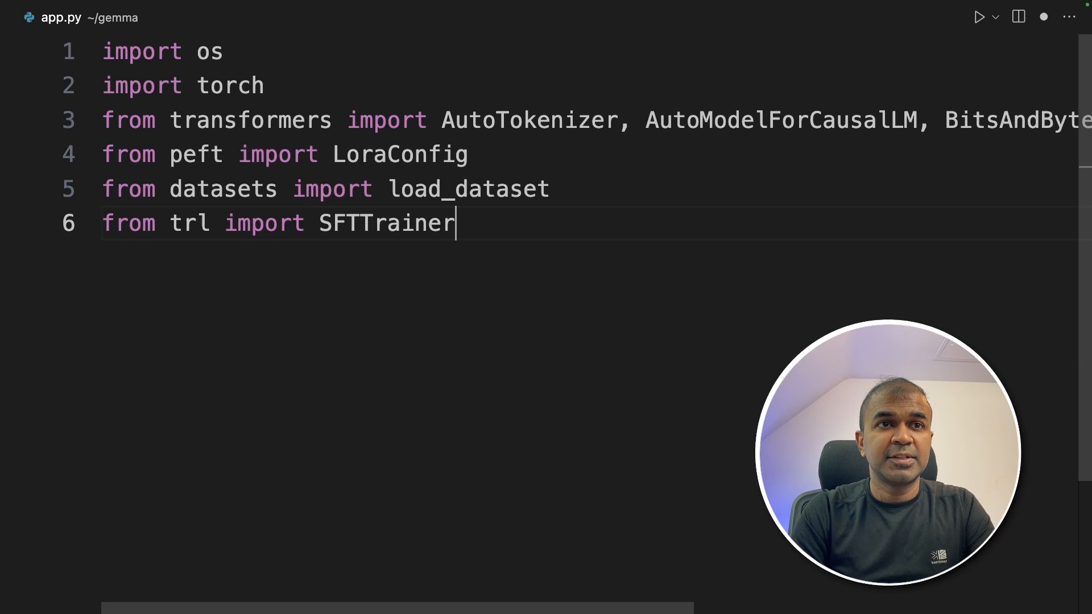
key("enter")
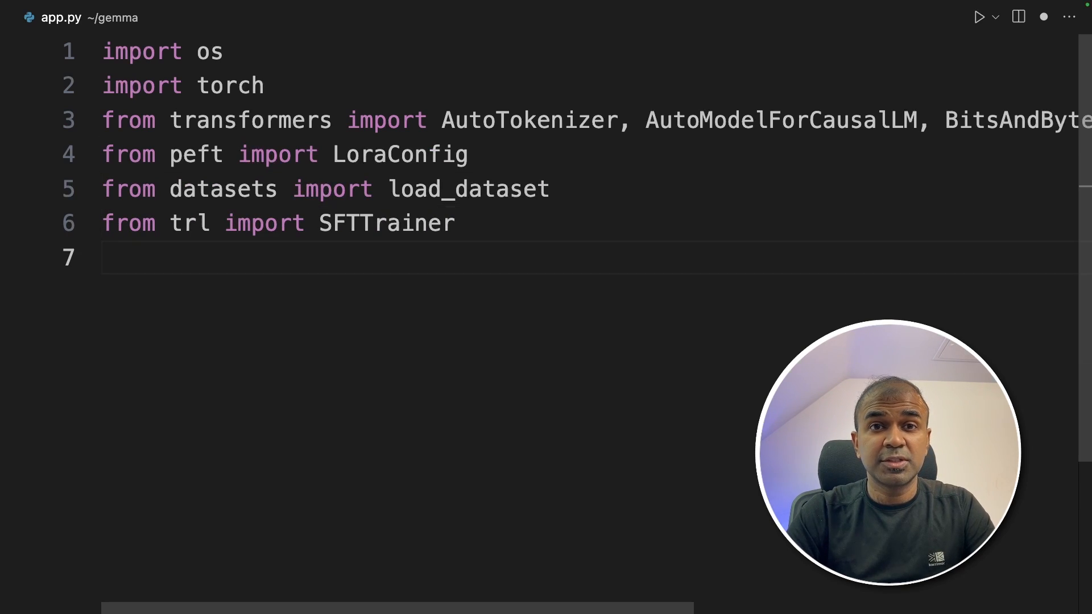
type("# 1. Configuration")
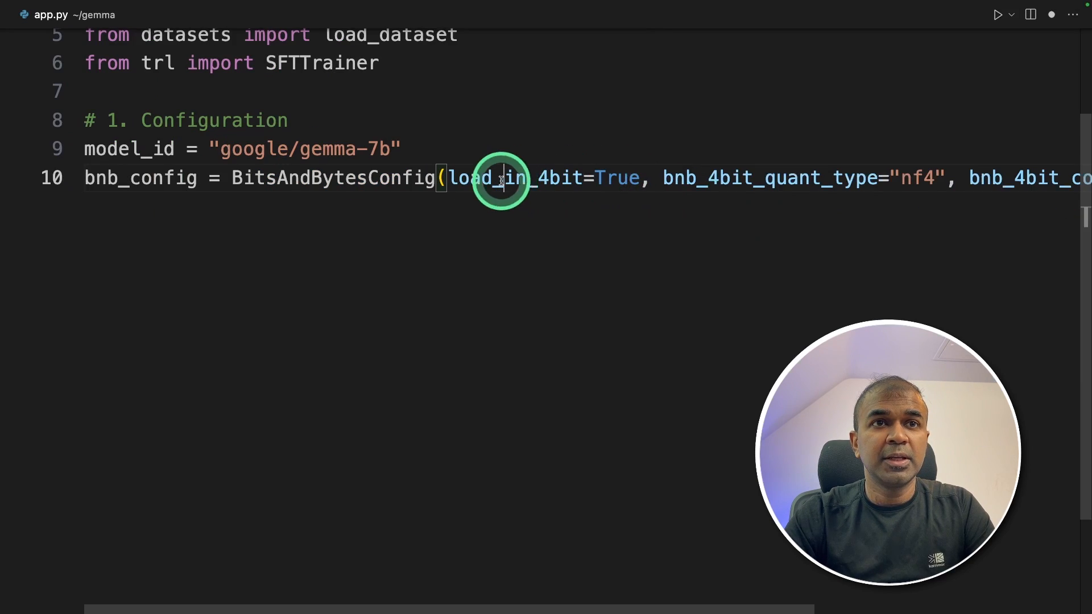
Add the AutoTokenizer with HF_TOKEN and review the LoRA target modules and CAUSAL_LM task type.
double_click(495, 178)
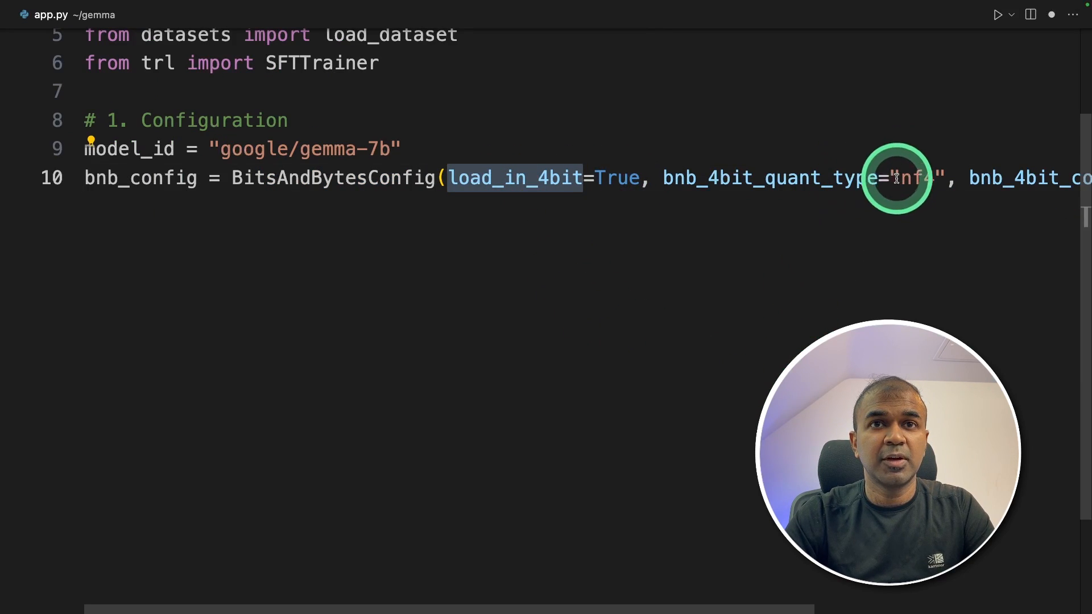
type("tokenizer = AutoTokenizer.from_pretrained(model_id, token=os.environ['HF_TOKEN'])")
type("lora_config = LoraConfig(r=8, target_modules=[\"q_proj\", \"o_proj\", \"k_proj\", \"v_proj\", \"g")
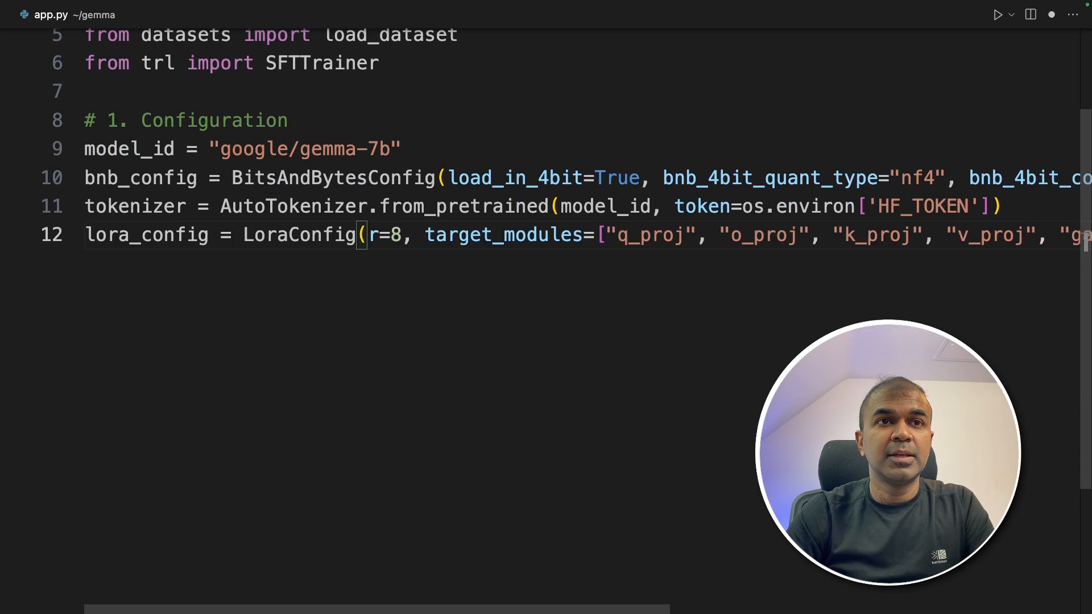
left_click(696, 235)
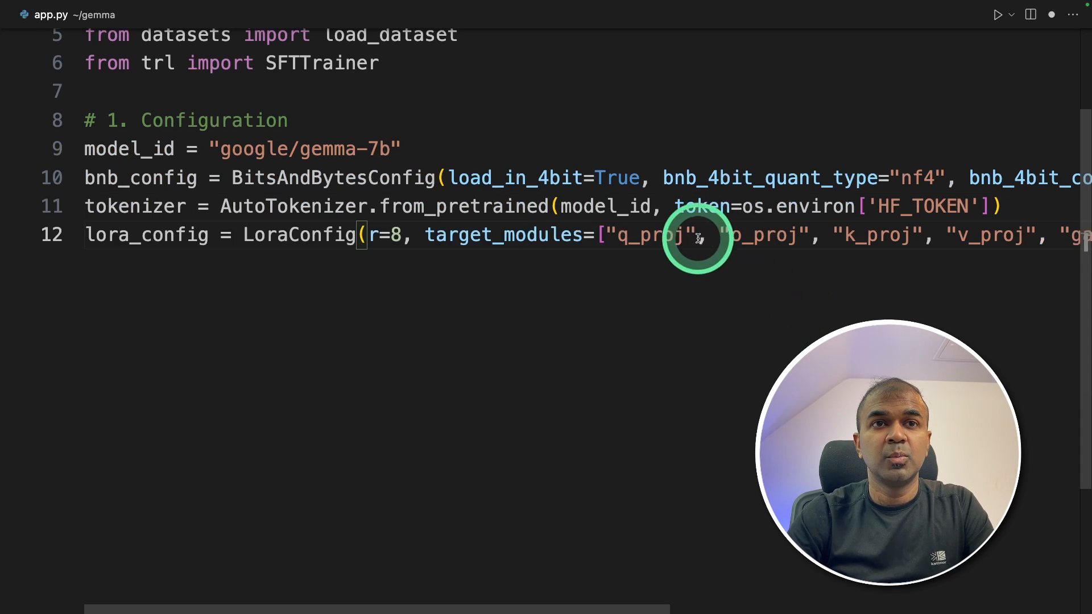
double_click(764, 235)
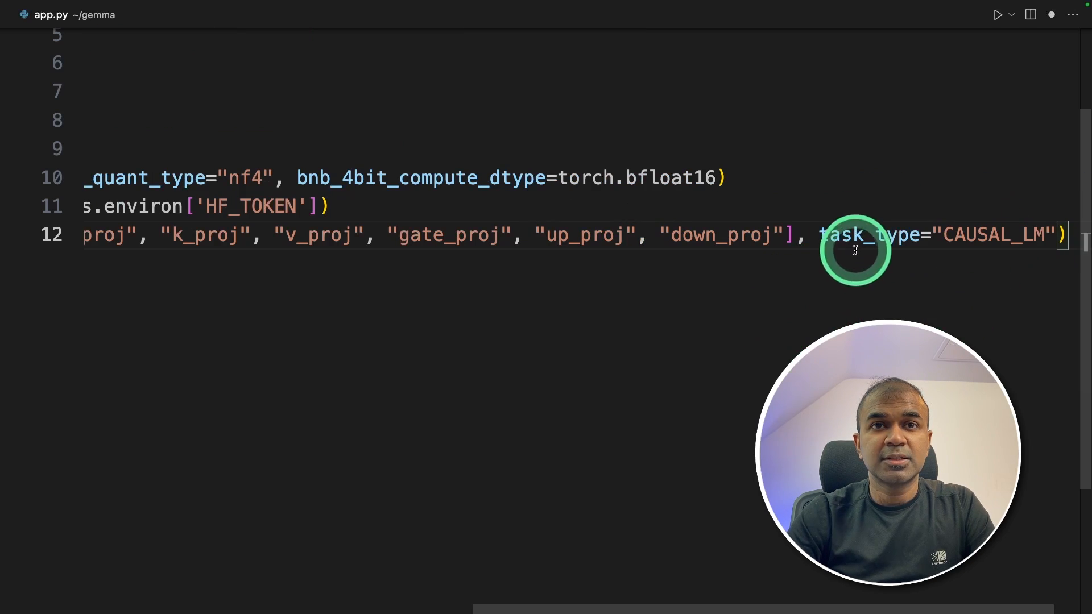
left_click(856, 234)
type("model = AutoModelForCausalLM.from_pretrained(model_id, quantization_config=bnb_config, de")
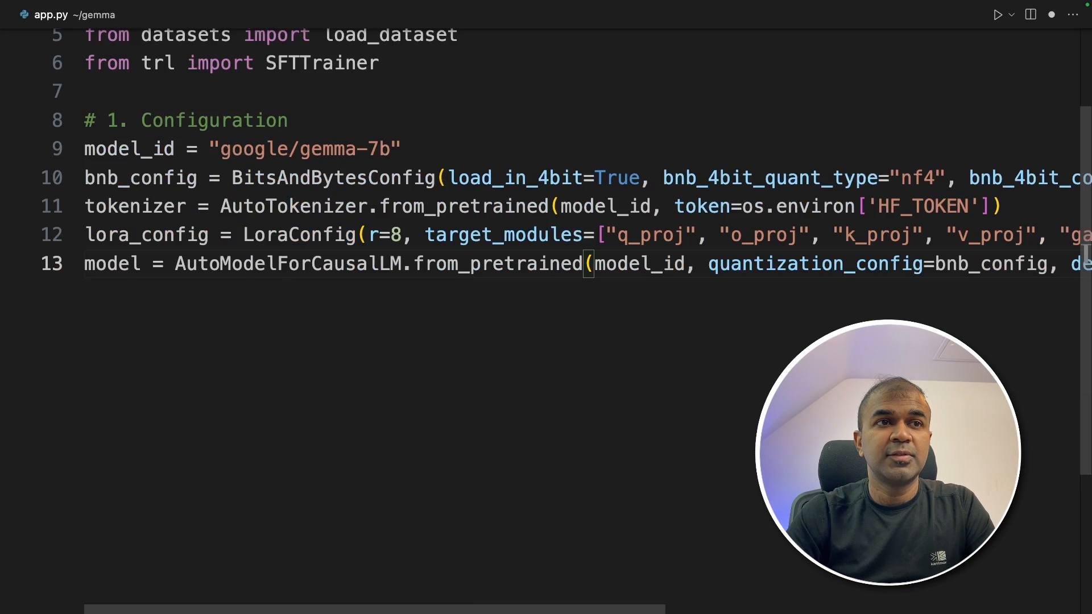
Add print(model) after loading Gemma-7B and check the lora_config variable name.
type("print(model)")
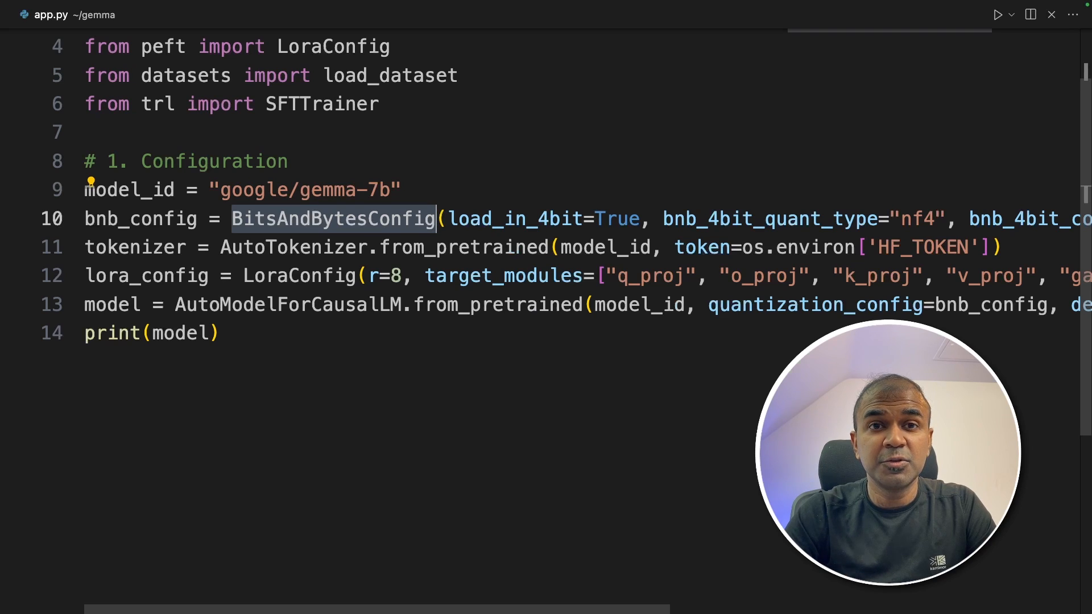
left_click(161, 275)
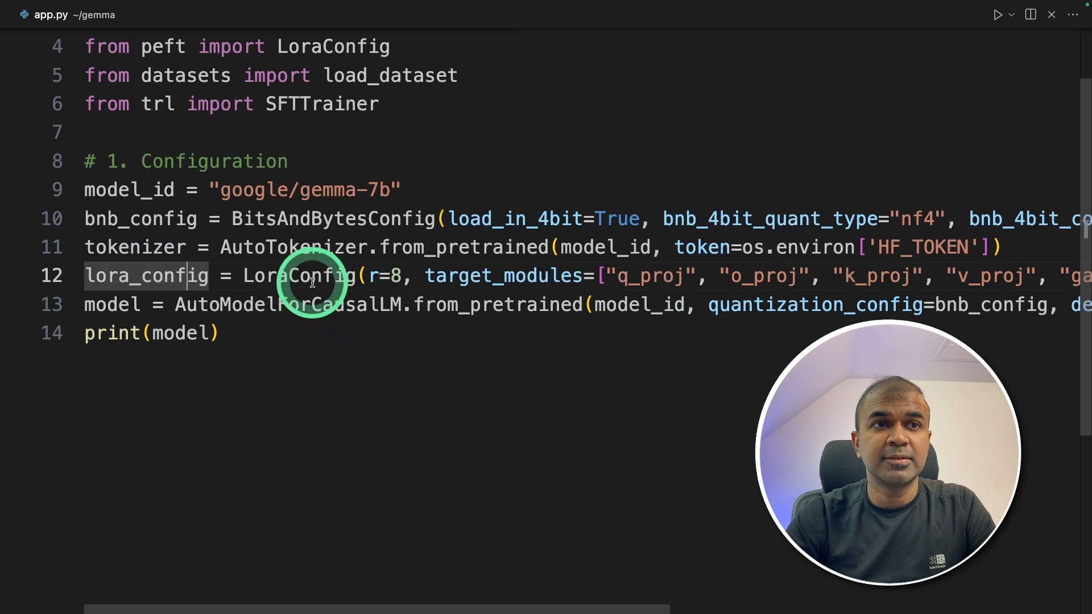
left_click_drag(600, 275, 899, 276)
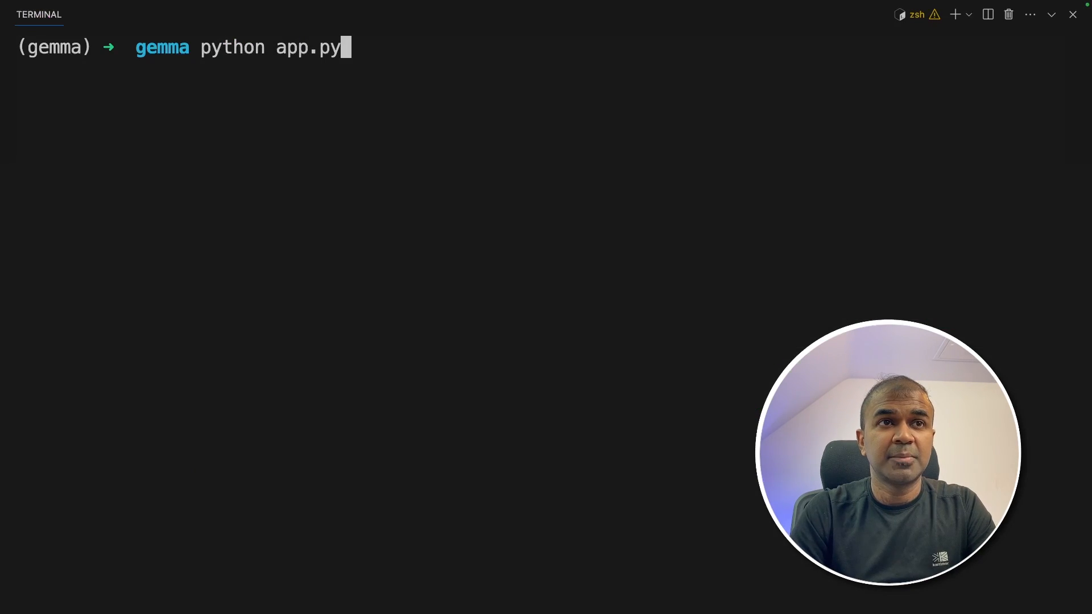
Enter the export HF_TOKEN=<token> command in the gemma terminal before running app.py.
key("enter")
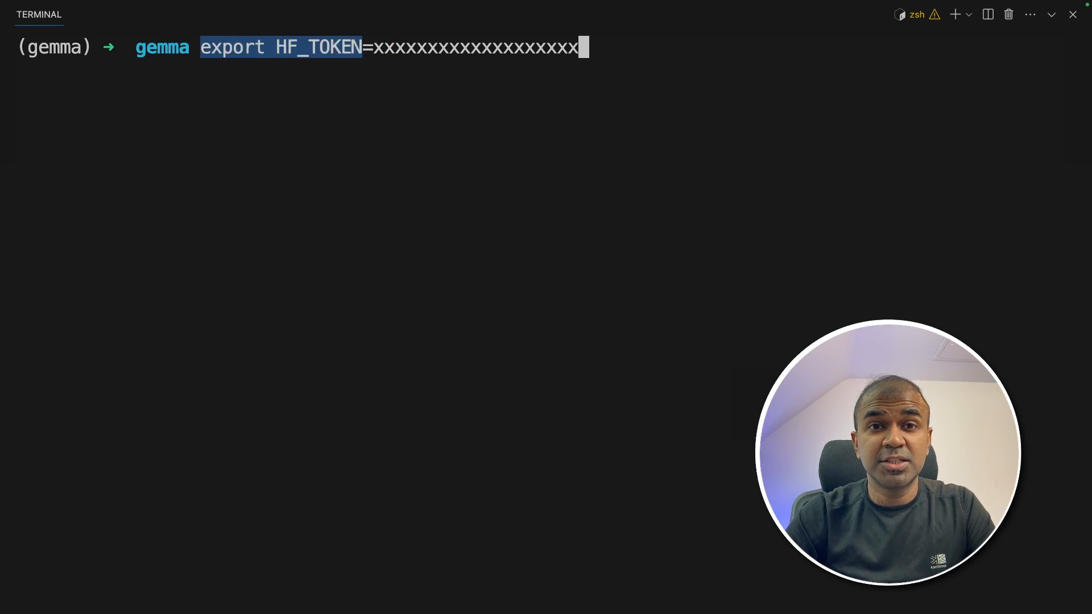
left_click(341, 110)
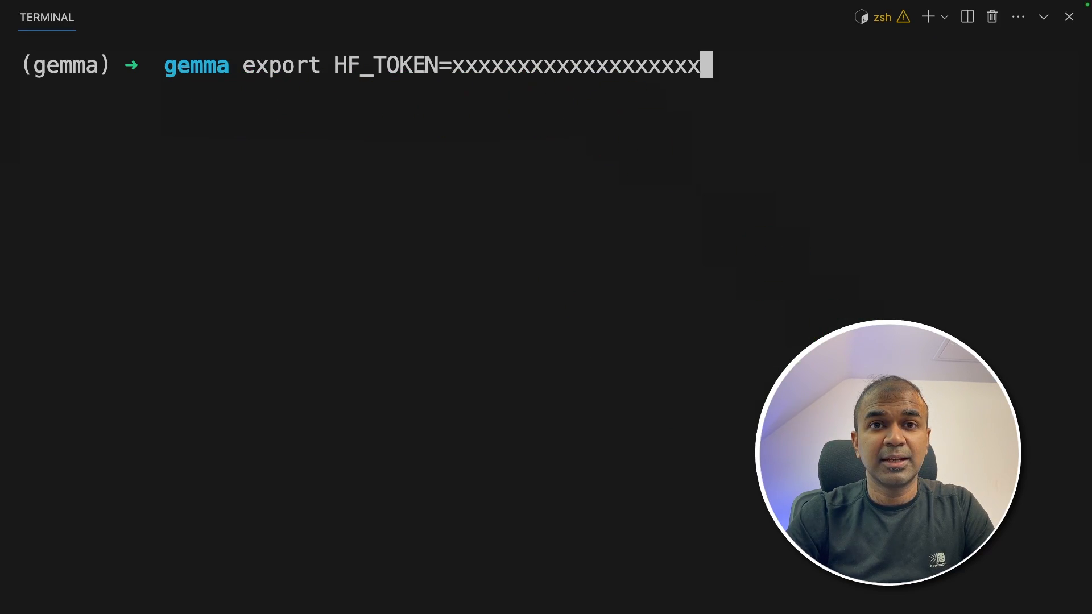
Run python app.py and highlight the o_proj layer in the printed Gemma architecture.
type("python app.py")
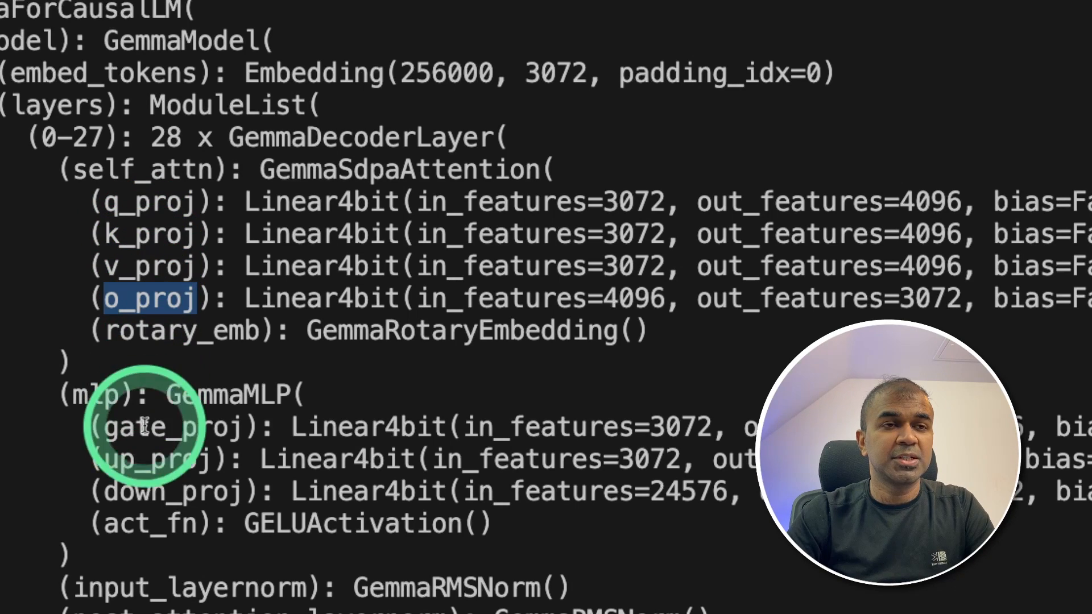
double_click(151, 460)
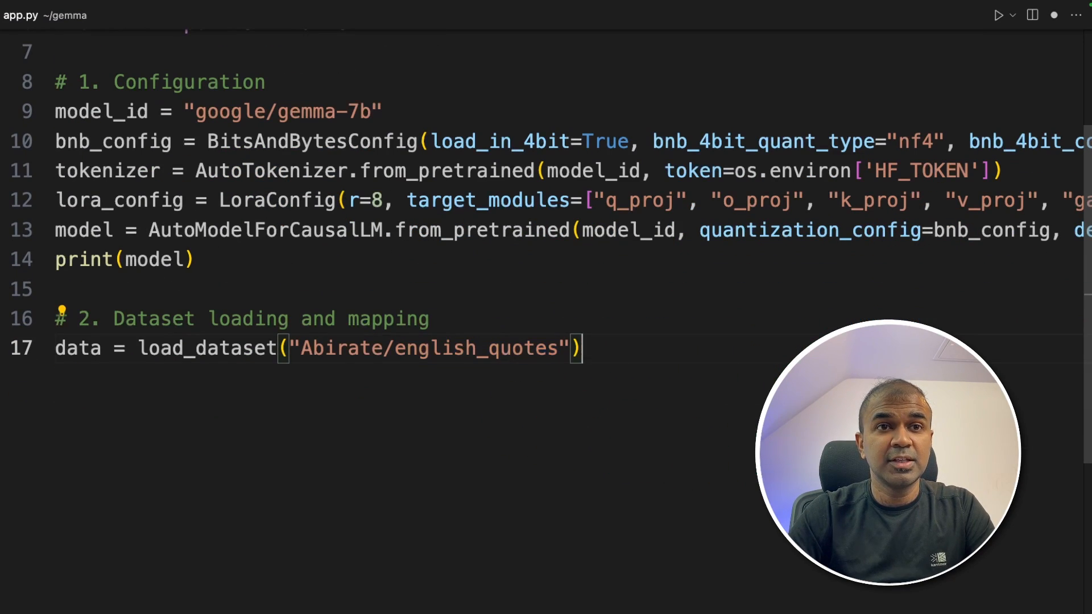
Tokenize the dataset's quote field with data.map and start the '# 3 Before training' section.
type("data = data.map(lambda samples: tokenizer(samples[\"quote\"]), batched=True)")
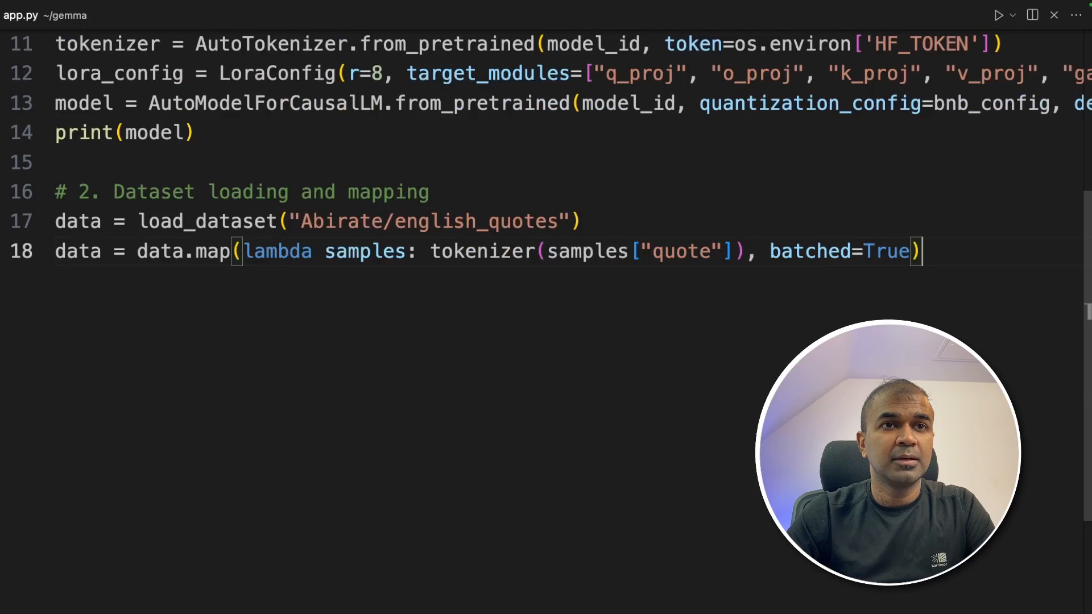
type("# 3 Before training")
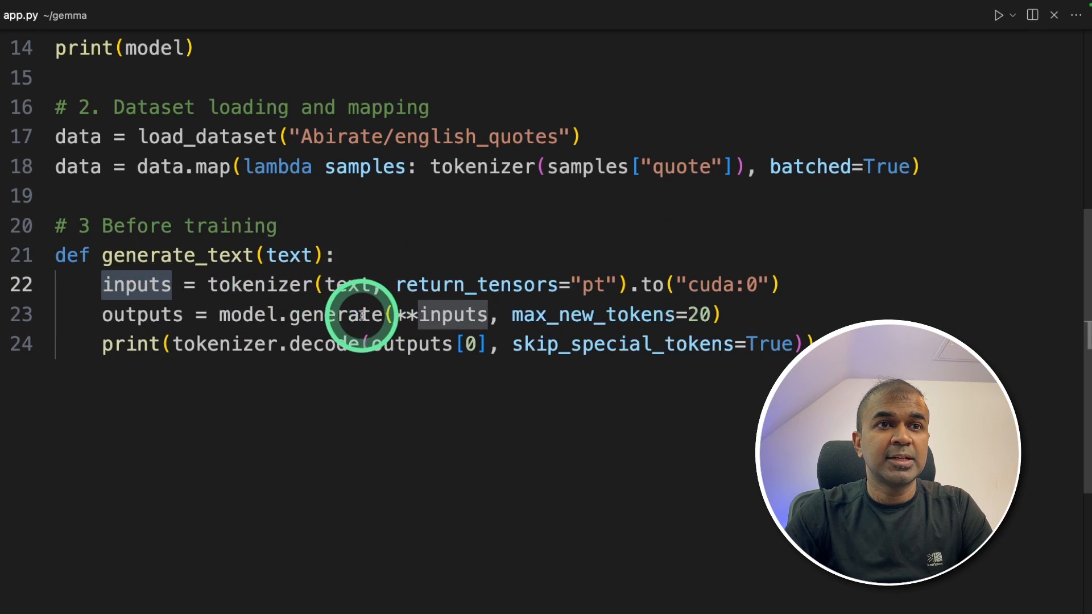
Add print(inputs) and print(outputs) debug lines inside generate_text.
double_click(143, 316)
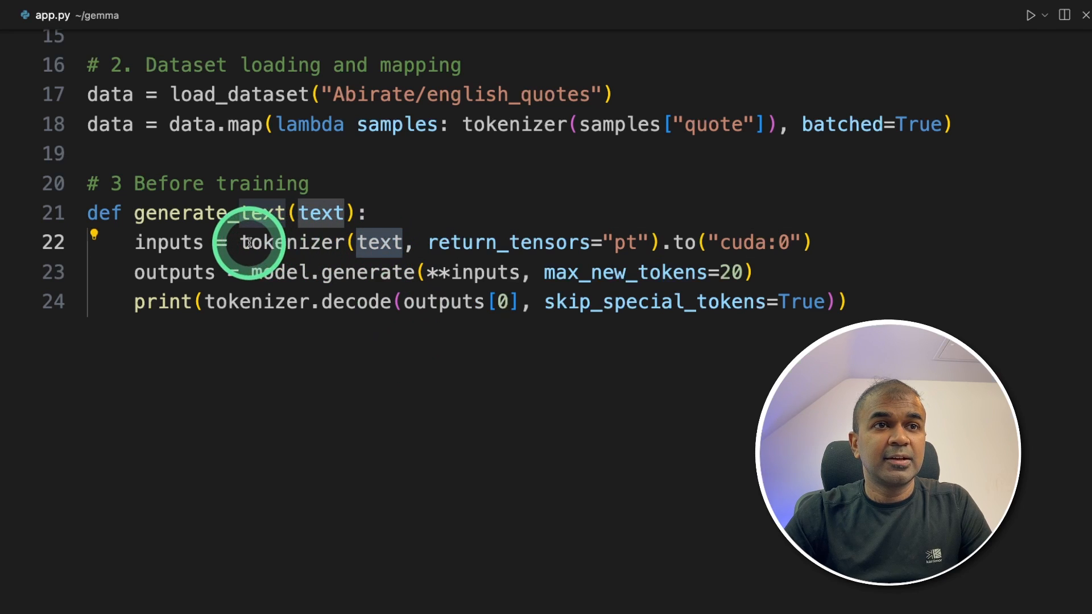
double_click(291, 242)
type("print(inputs)")
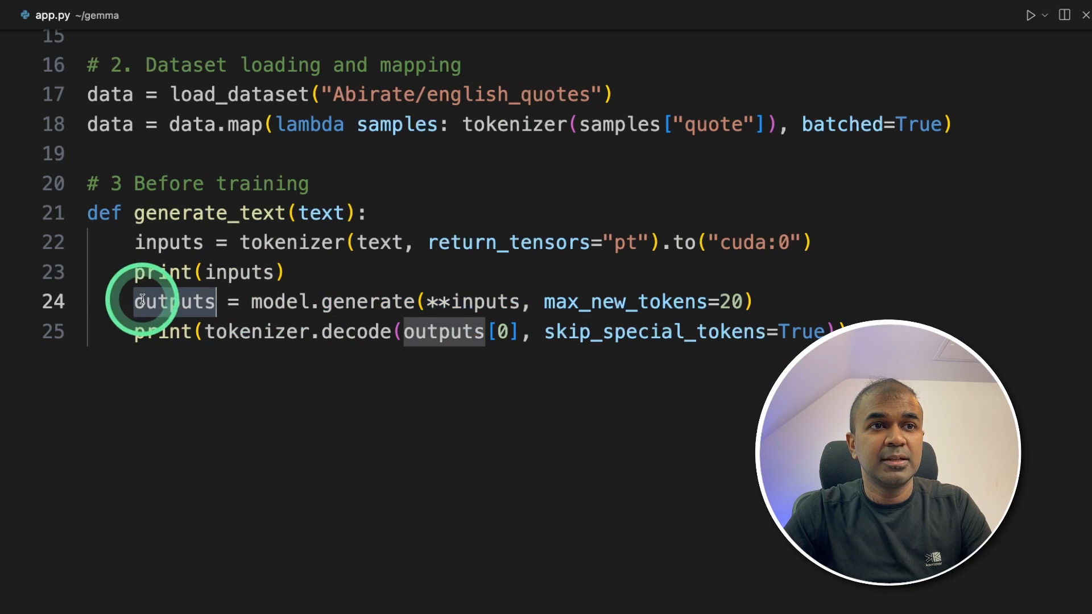
double_click(253, 332)
type("print(ou")
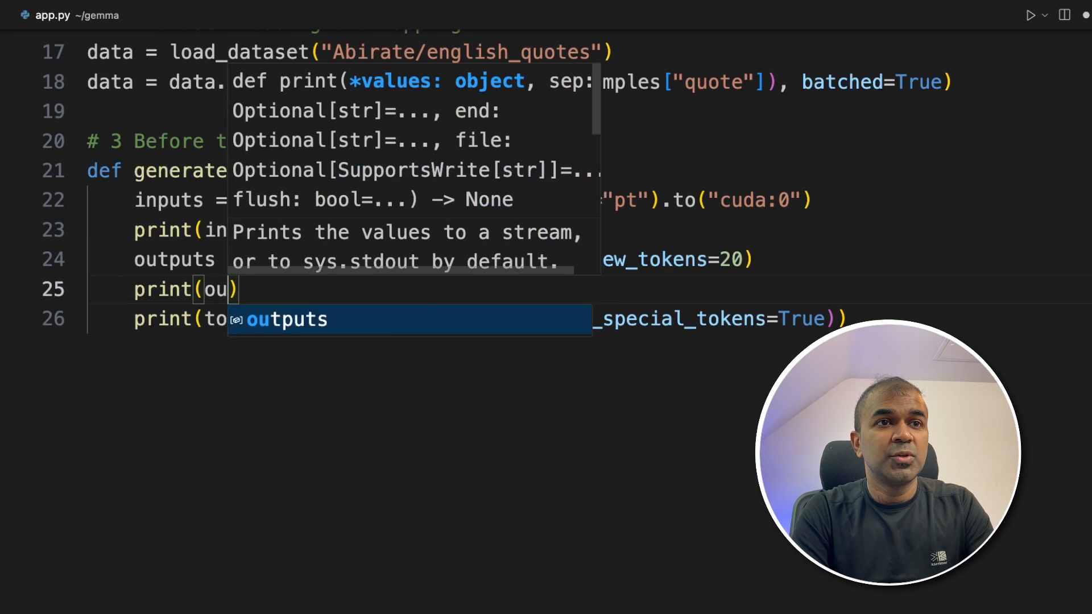
Print 'Before training' and call generate_text('Quote: Imagination is more').
type("print(\"Before training\\n\")")
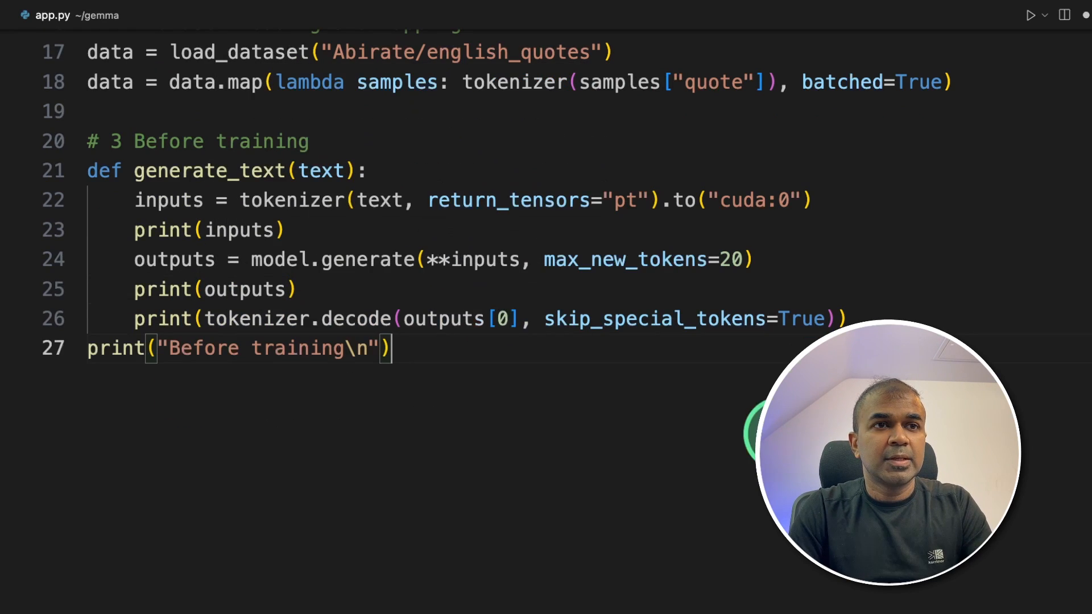
type("generate_text(\"Quote: Imagination is more\")")
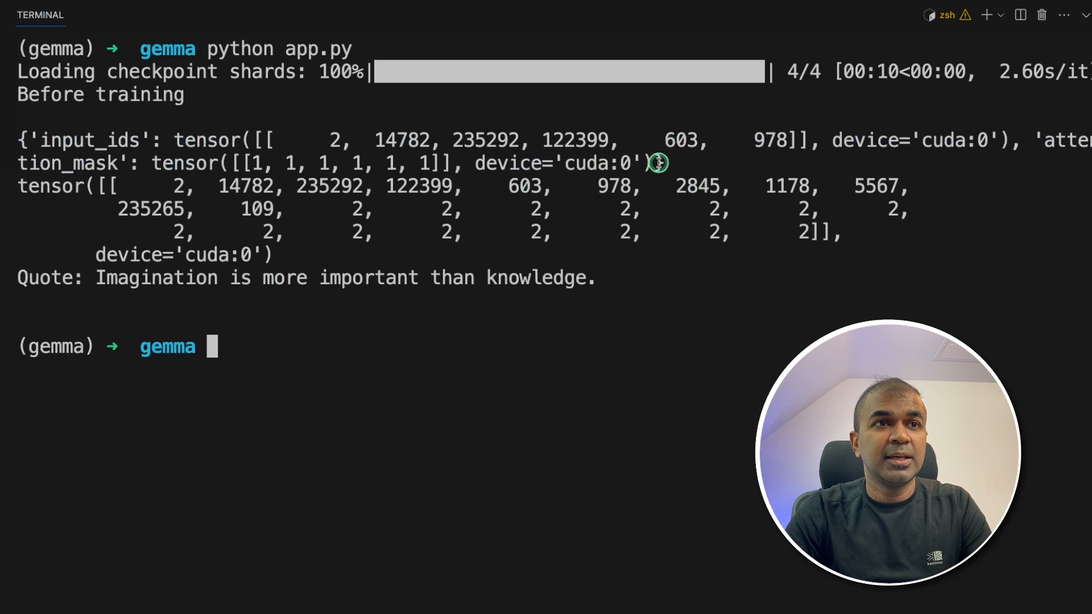
Highlight the tokenized input tensors printed by the untrained model run.
left_click_drag(658, 162, 298, 140)
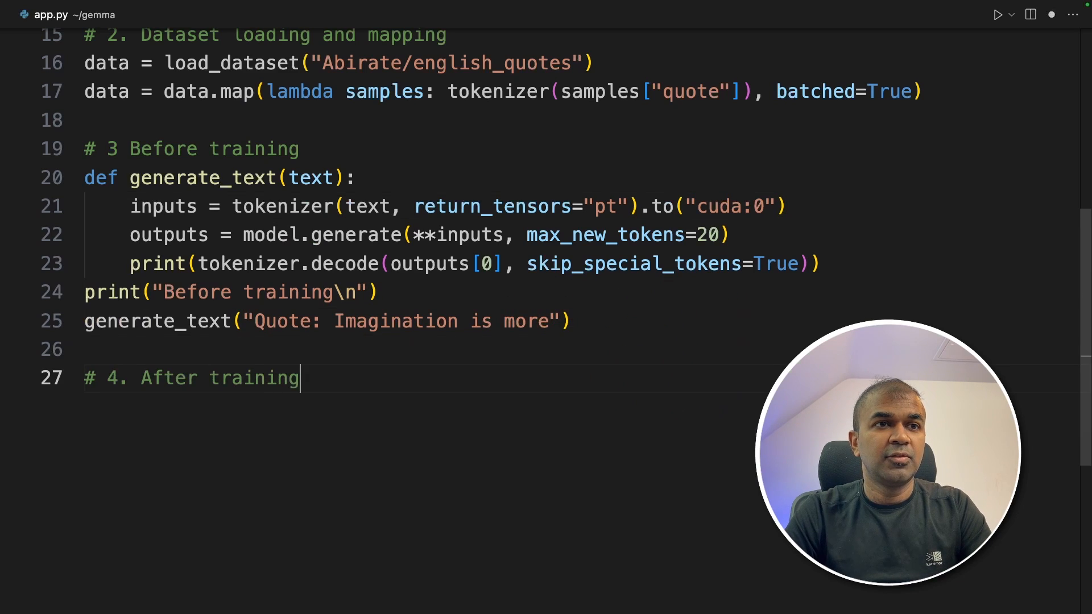
Define trainer = SFTTrainer(...) with TrainingArguments, peft_config=lora_config and a quote-plus-author formatting_func.
type("trainer = SFTTrainer(")
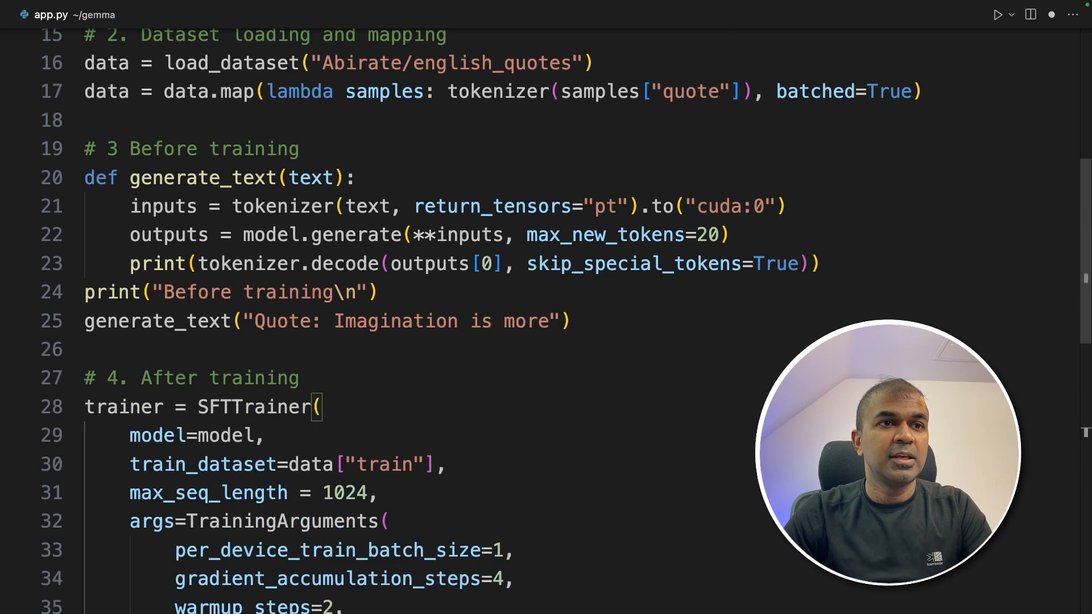
scroll("down", 3)
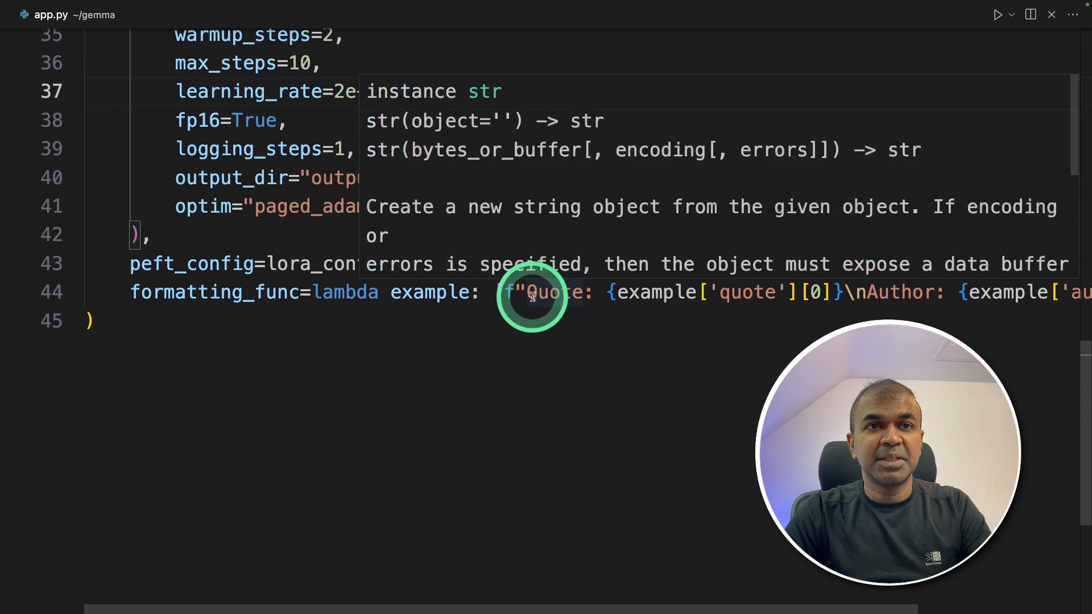
left_click_drag(529, 292, 830, 292)
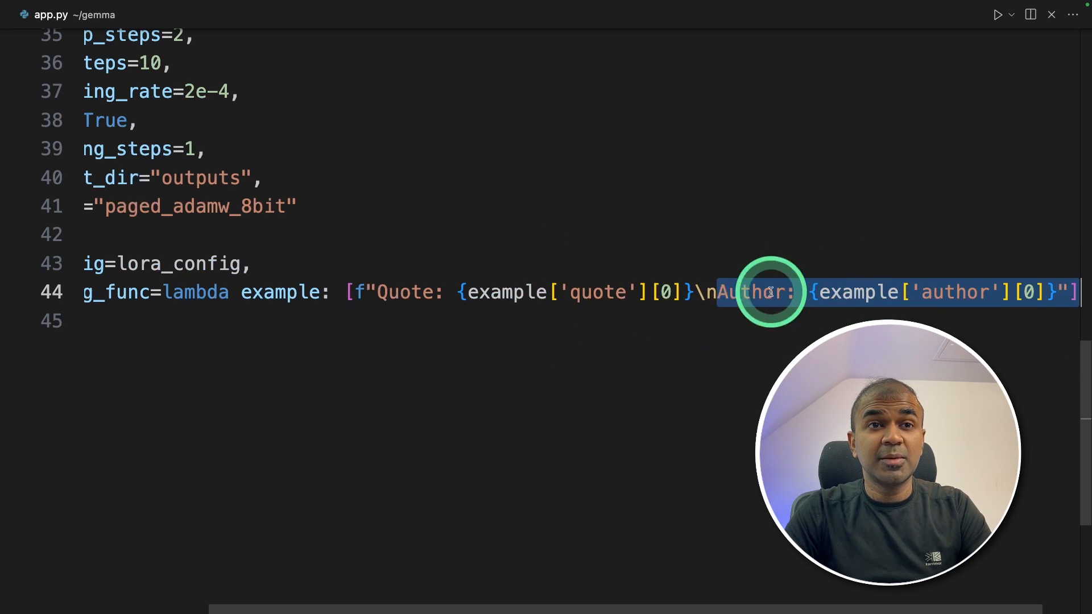
mouse_move(771, 291)
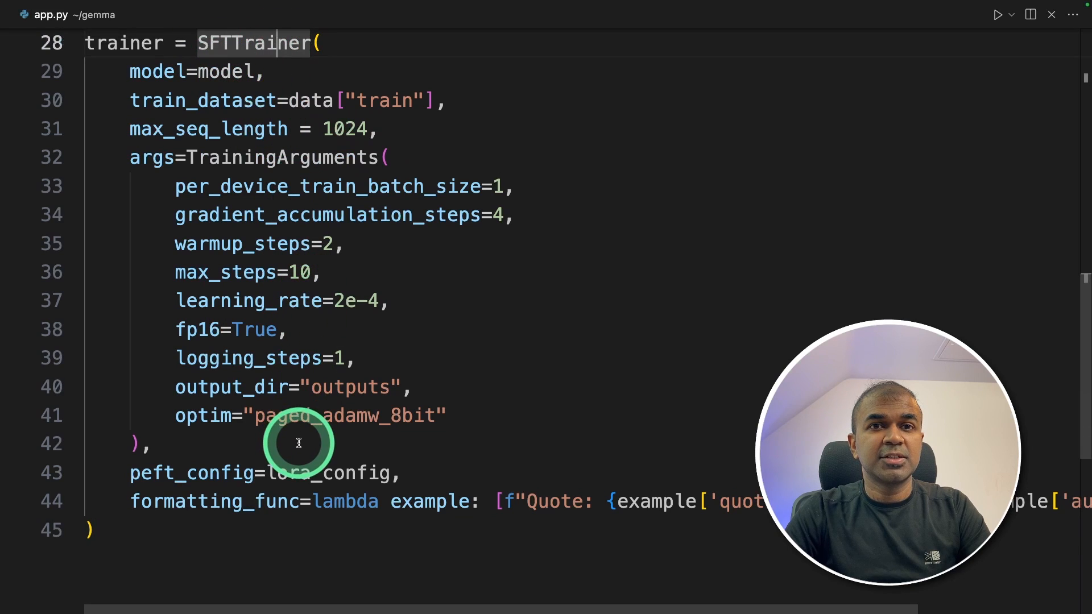
Call trainer.train(), print an After training banner and generate_text("Quote: Imagination is").
type("trainer.train()")
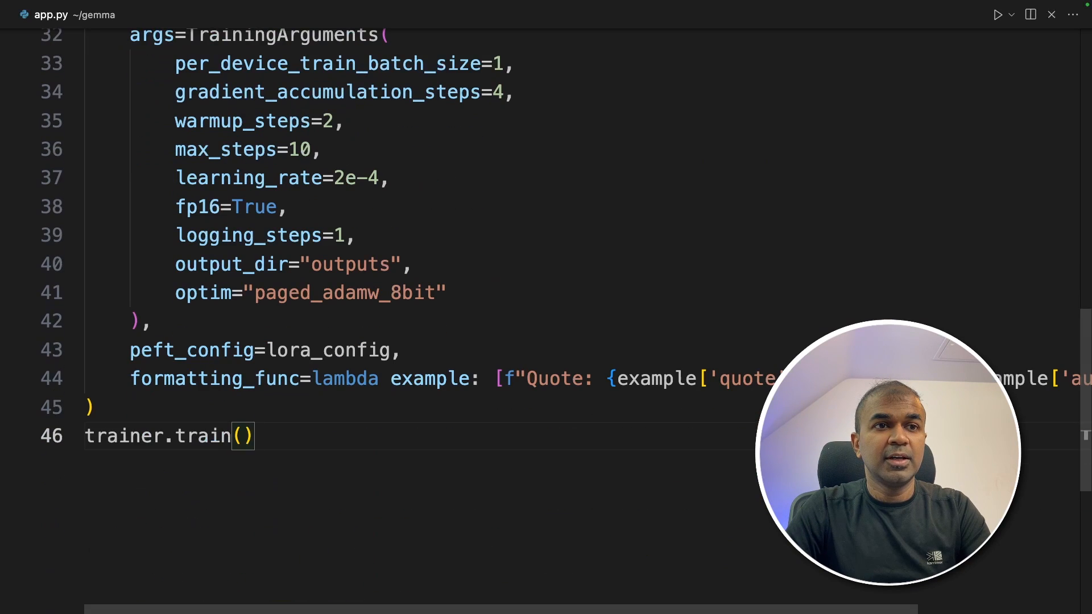
type("print(\"\\n ######## \\nAfter training\\n")
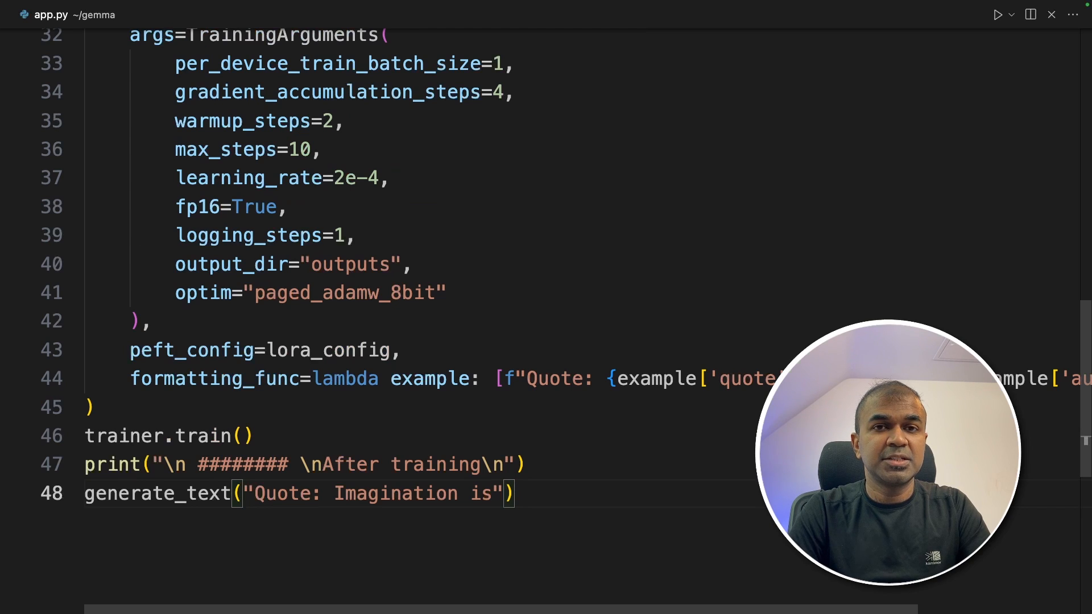
left_click(454, 493)
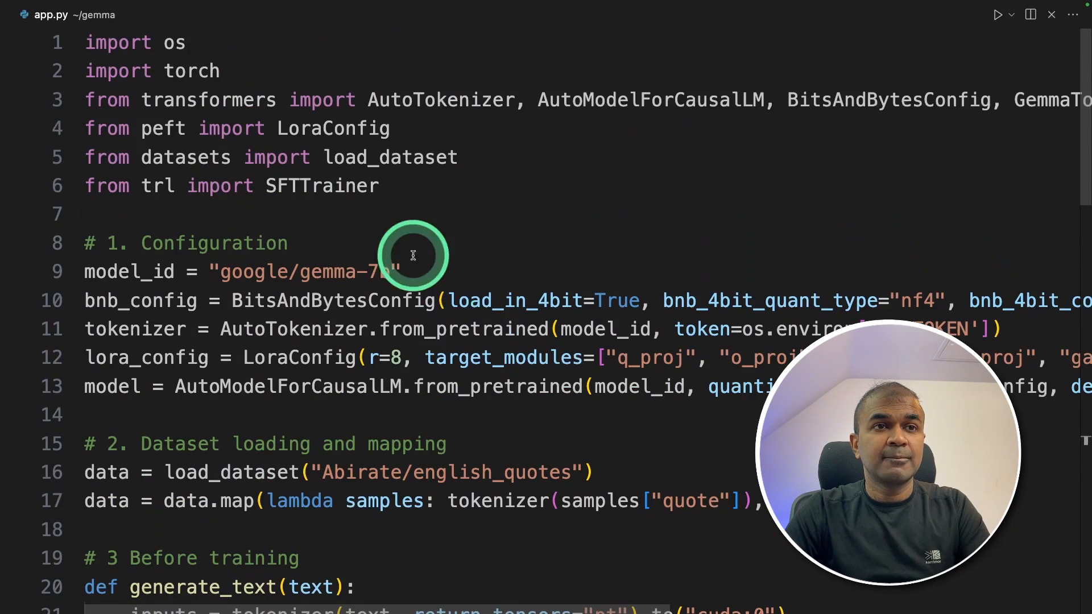
scroll("down", 3)
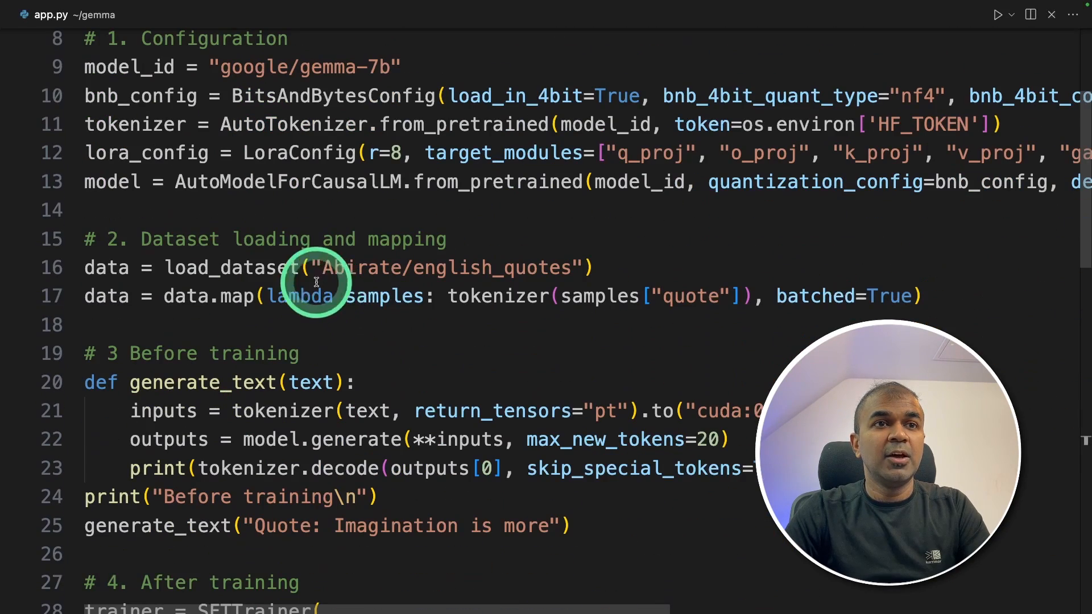
scroll("down", 3)
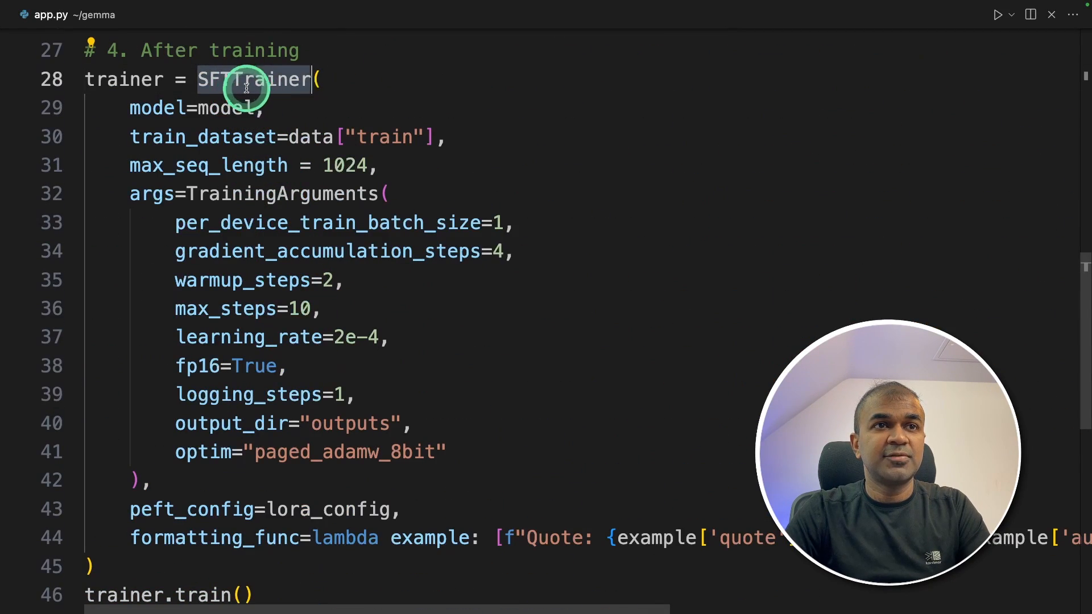
scroll("down", 3)
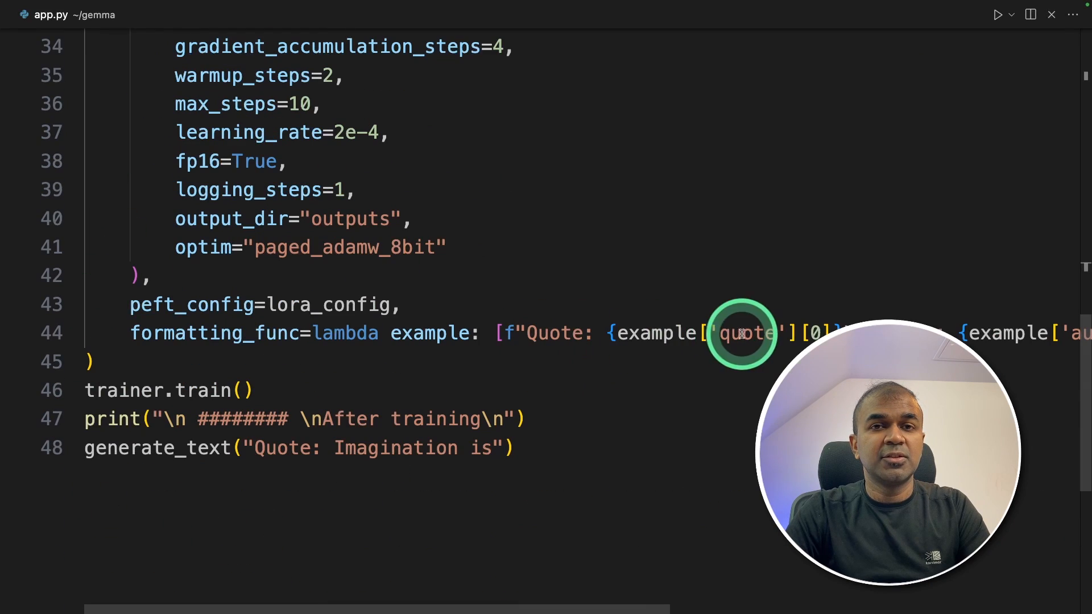
left_click(742, 333)
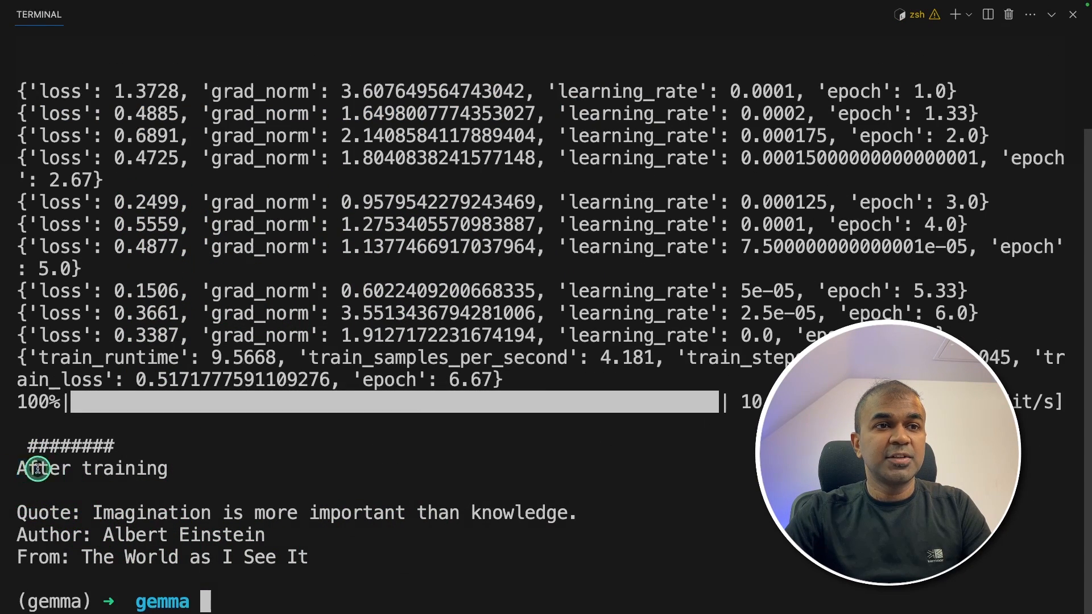
Highlight the post-training generated quote and its author line in the terminal.
left_click_drag(95, 513, 575, 513)
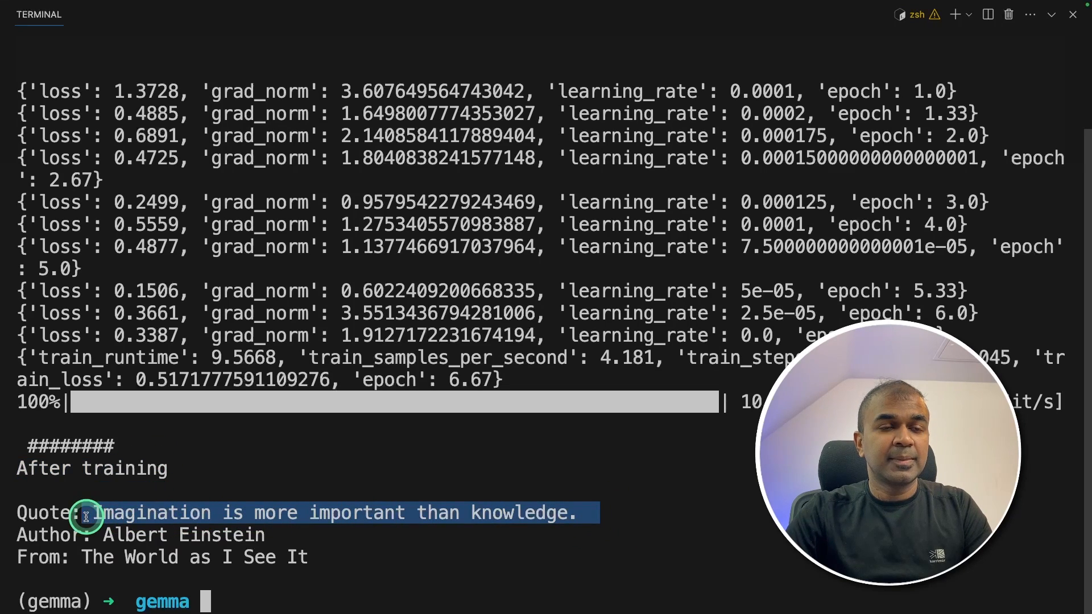
left_click_drag(83, 516, 11, 535)
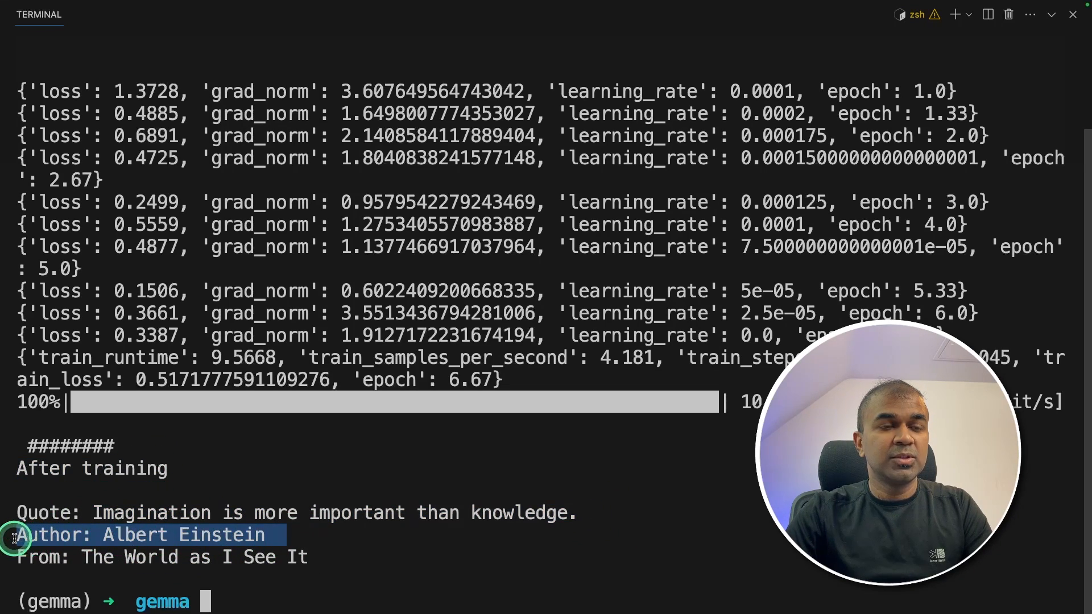